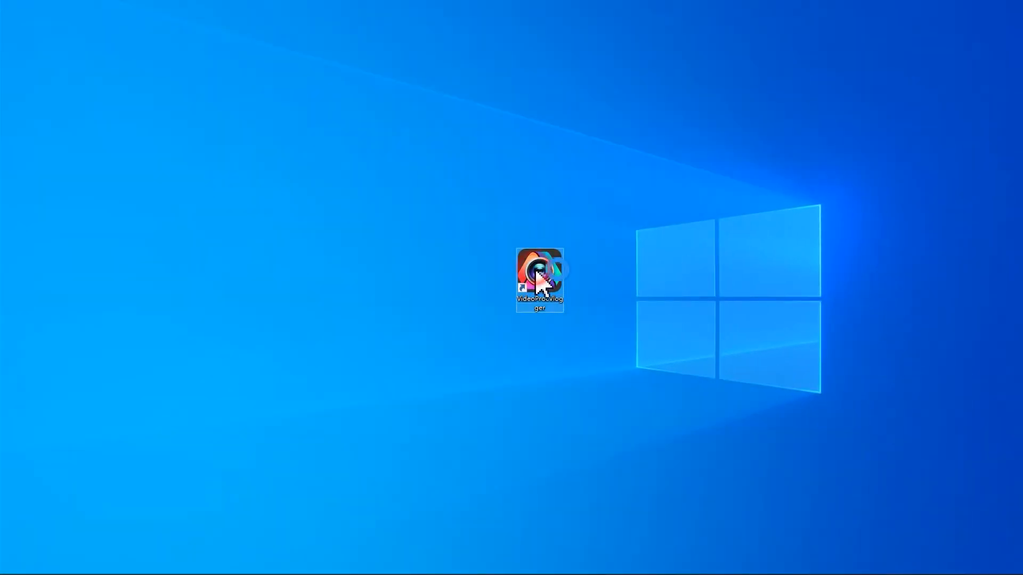
Step: Launch VideoProc Vlogger from its desktop shortcut
{"action": "double_click", "coordinate": [539, 277]}
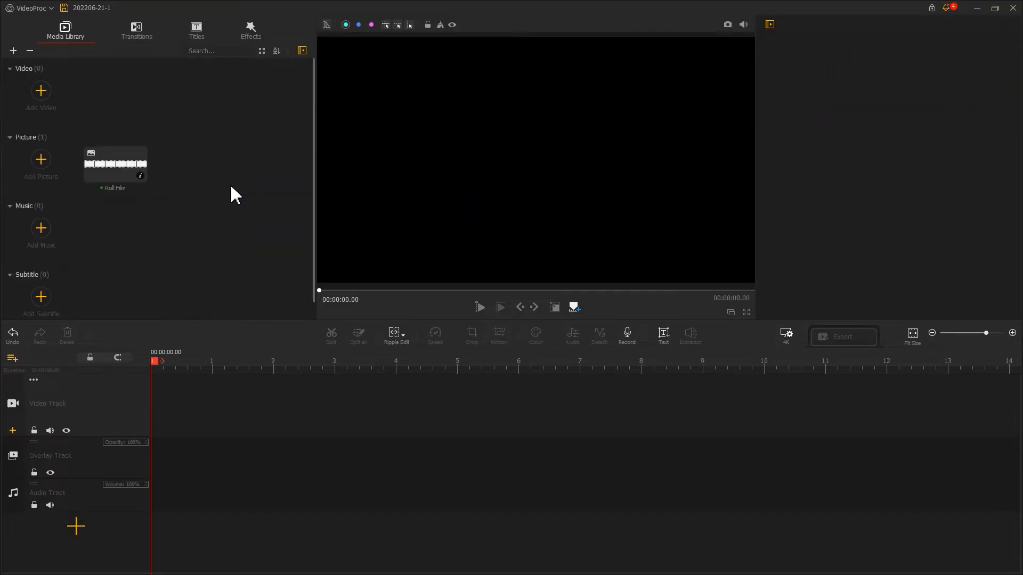
Step: Put the Roll Film strip on the video track and load the couple-photo folder 'New list 1' into the library
{"action": "left_click_drag", "start_coordinate": [115, 163], "coordinate": [130, 182]}
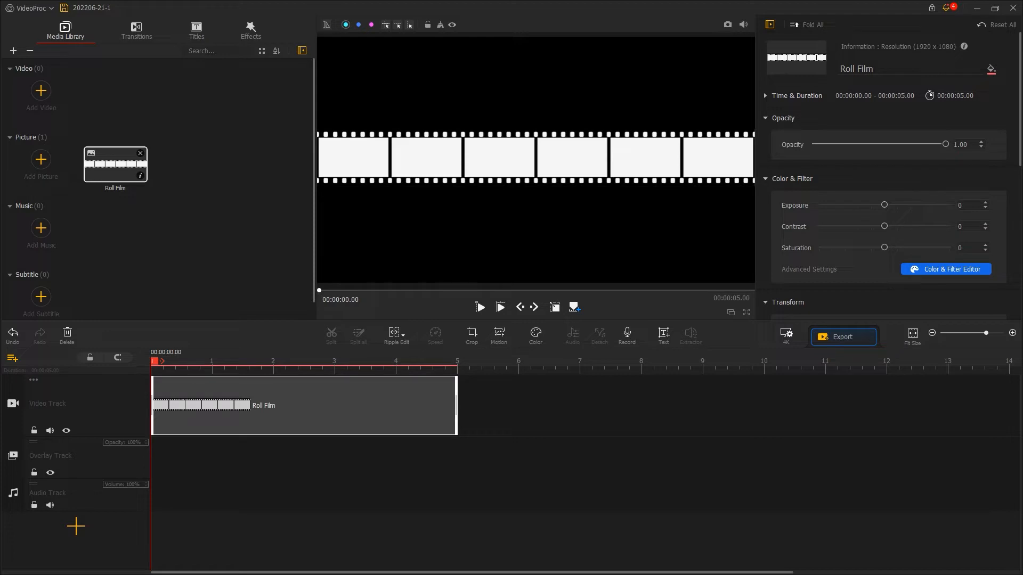
{"action": "left_click_drag", "start_coordinate": [114, 163], "coordinate": [326, 130]}
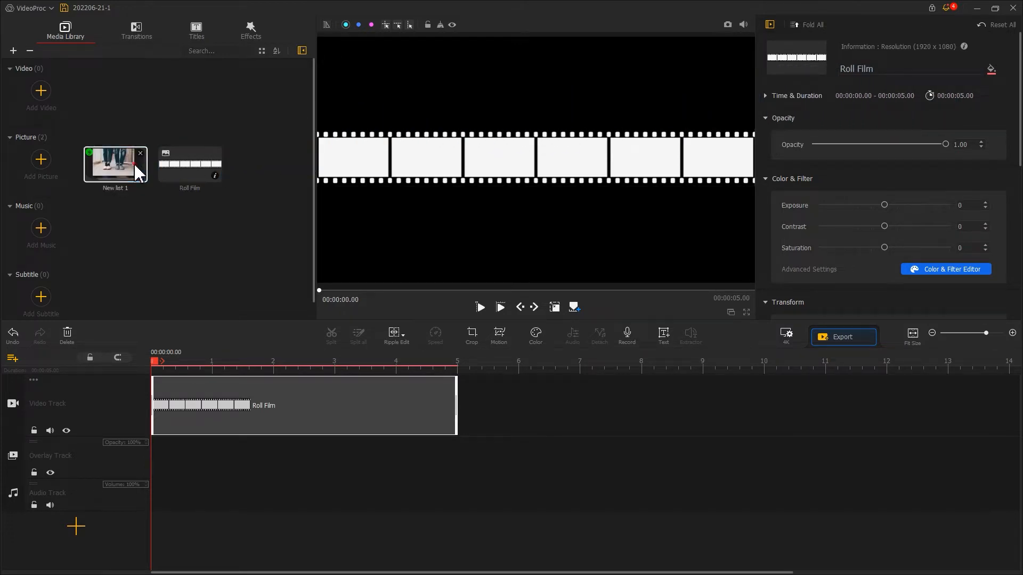
{"action": "double_click", "coordinate": [115, 163]}
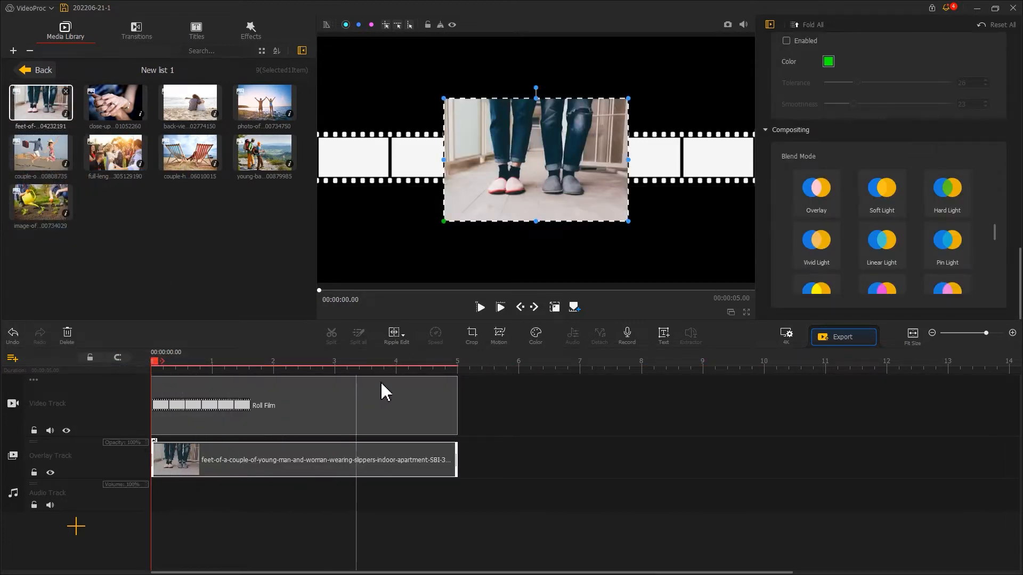
Step: Crop the feet-in-slippers overlay photo to a 16:9 frame
{"action": "left_click", "coordinate": [472, 335]}
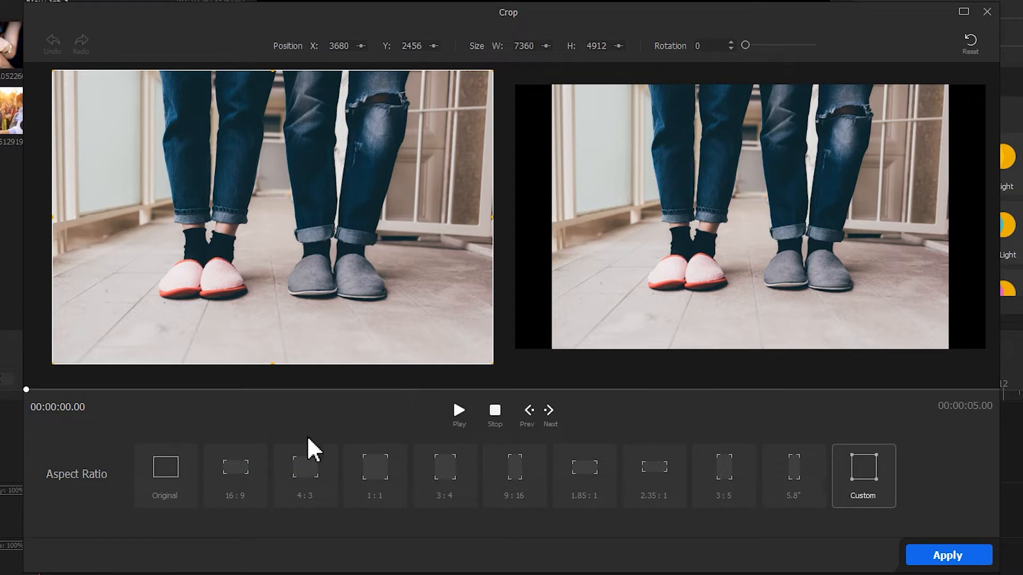
{"action": "left_click", "coordinate": [234, 476]}
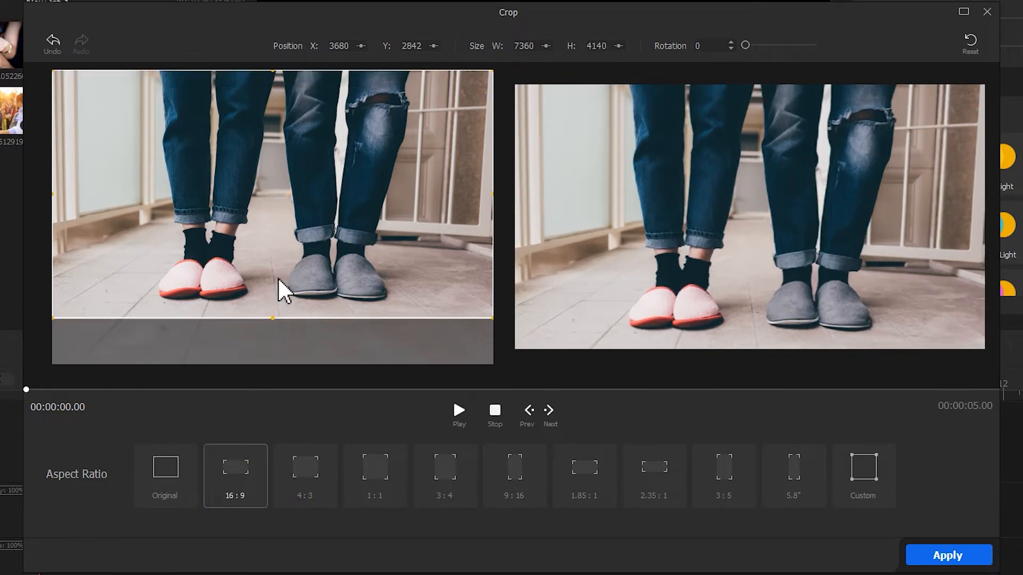
{"action": "left_click", "coordinate": [947, 555]}
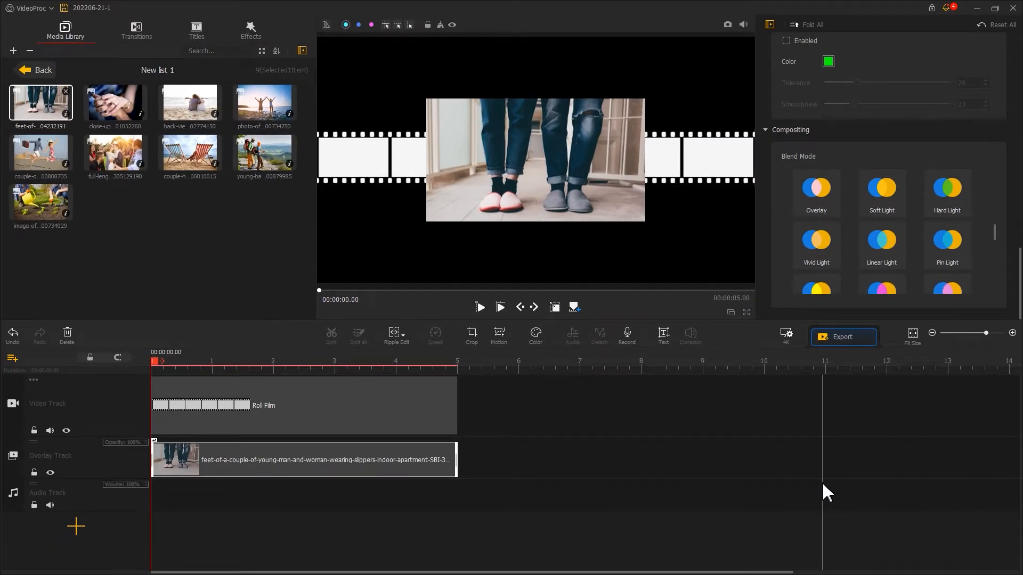
Step: Shrink the feet photo in the preview to fit the first film-strip frame
{"action": "left_click", "coordinate": [534, 160]}
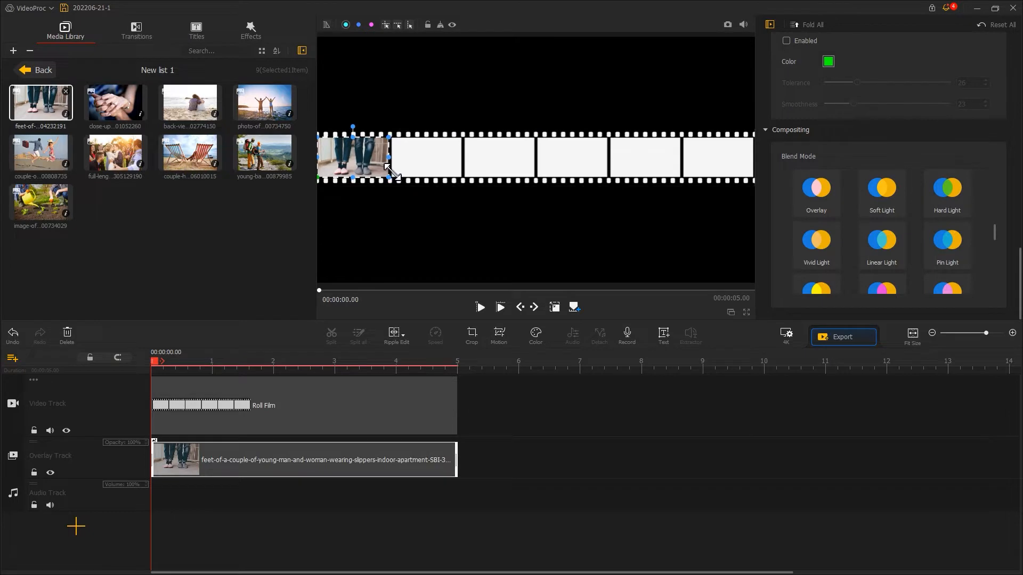
{"action": "mouse_move", "coordinate": [320, 247]}
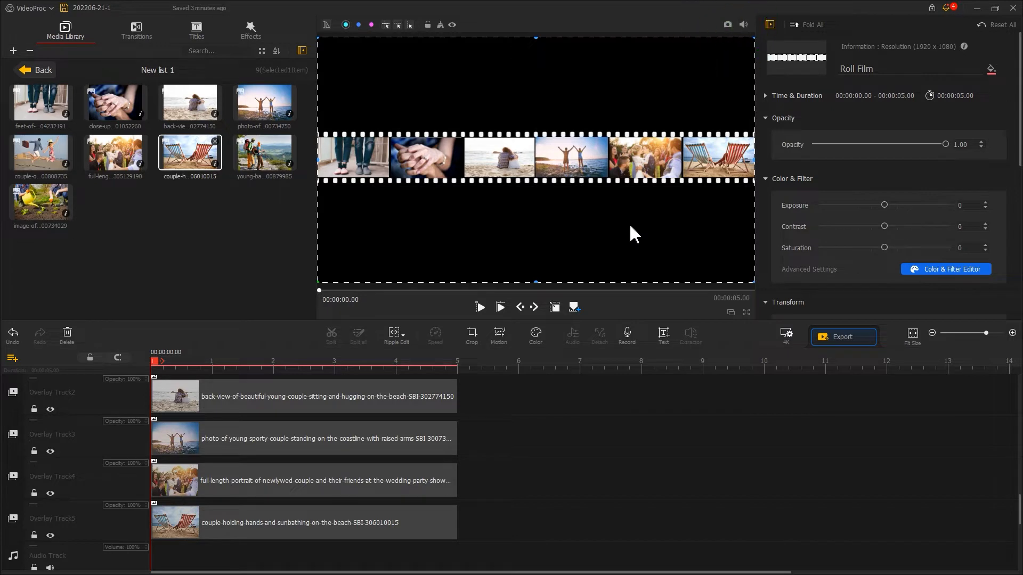
{"action": "mouse_move", "coordinate": [647, 212]}
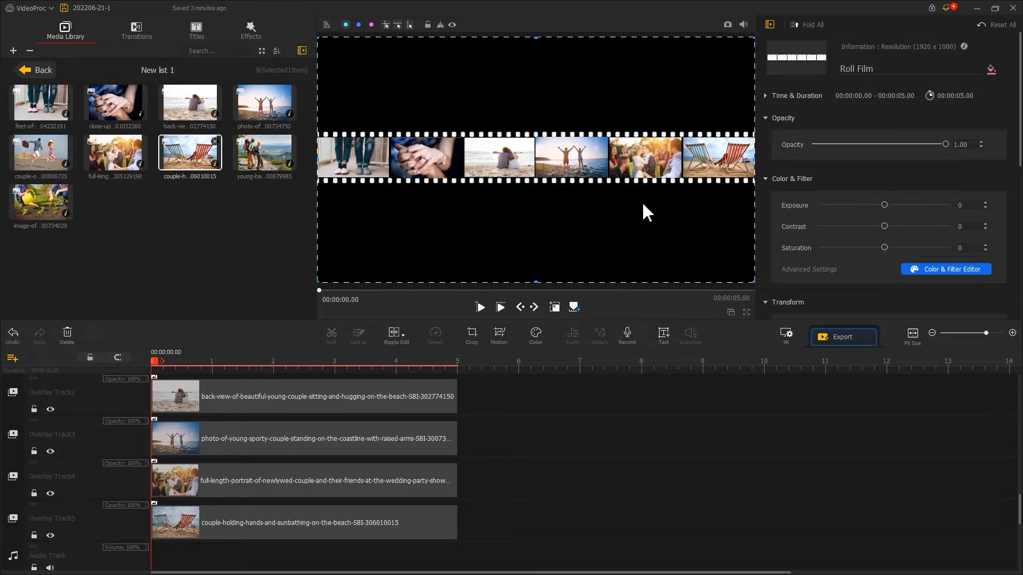
Step: Snapshot the photo-filled strip and bring 202206-21-1.png into the media library
{"action": "left_click", "coordinate": [727, 25]}
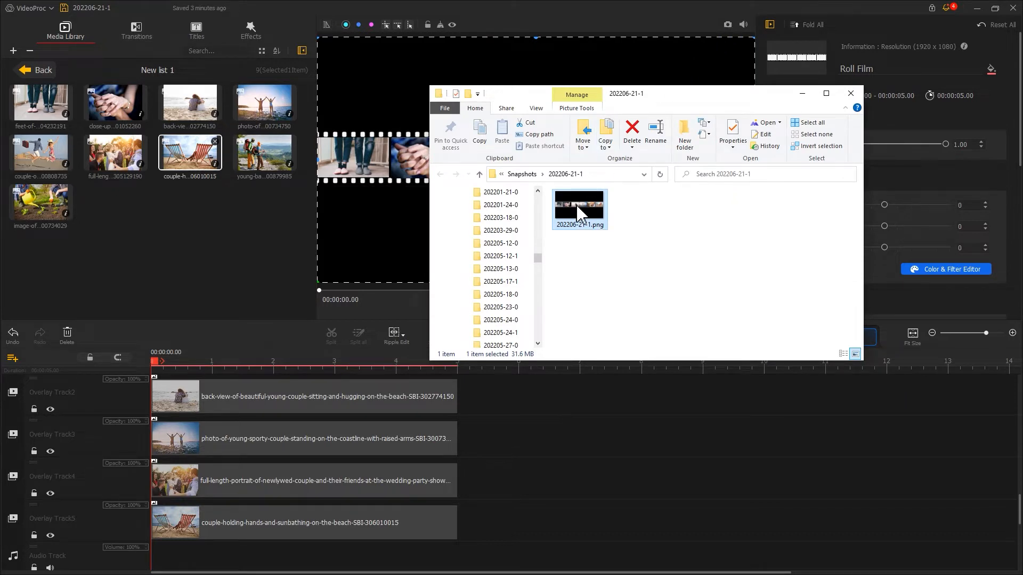
{"action": "left_click", "coordinate": [850, 94]}
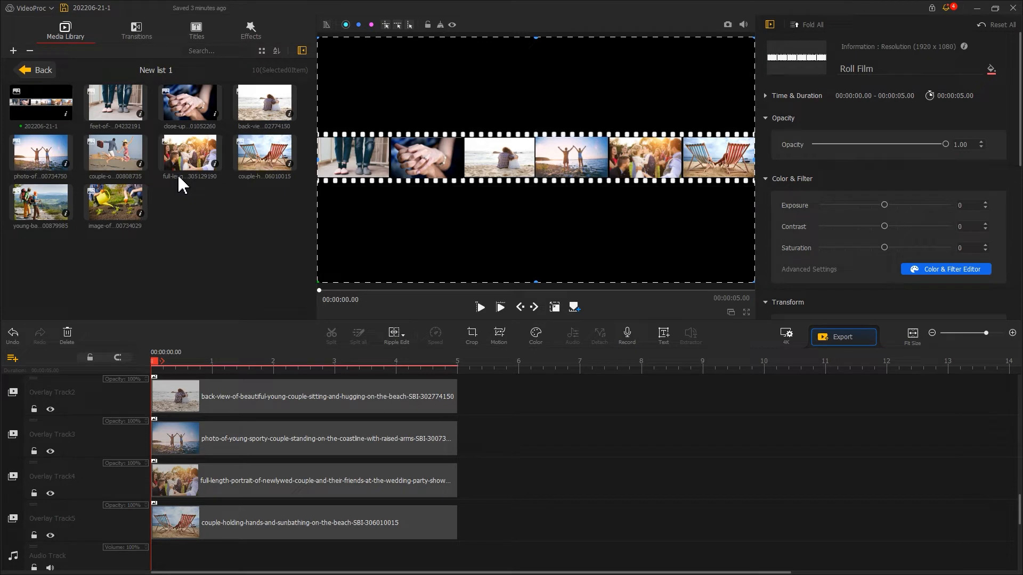
{"action": "mouse_move", "coordinate": [508, 442]}
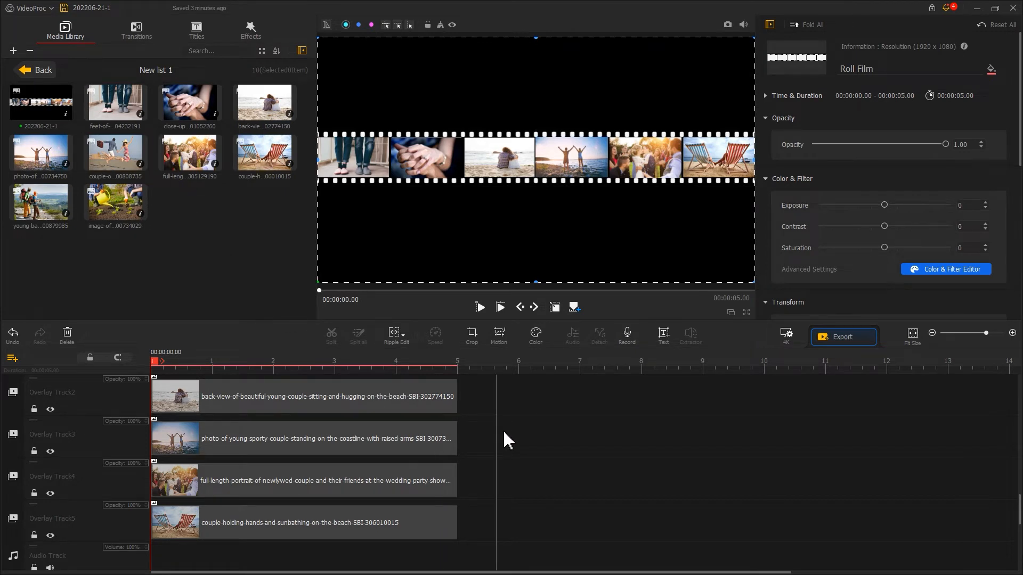
Step: Select every clip on the timeline and delete them all
{"action": "key", "text": "ctrl"}
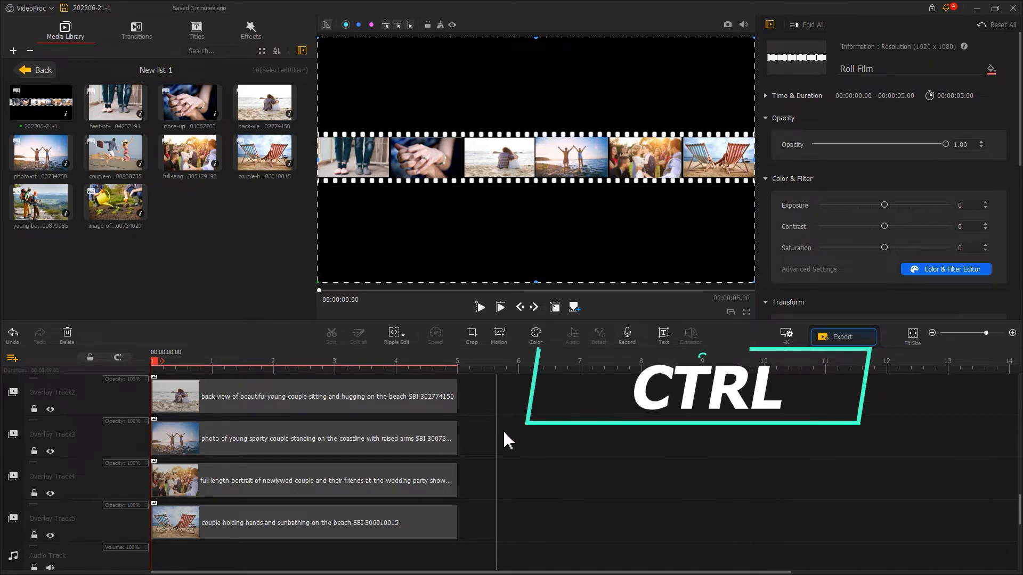
{"action": "key", "text": "ctrl+a"}
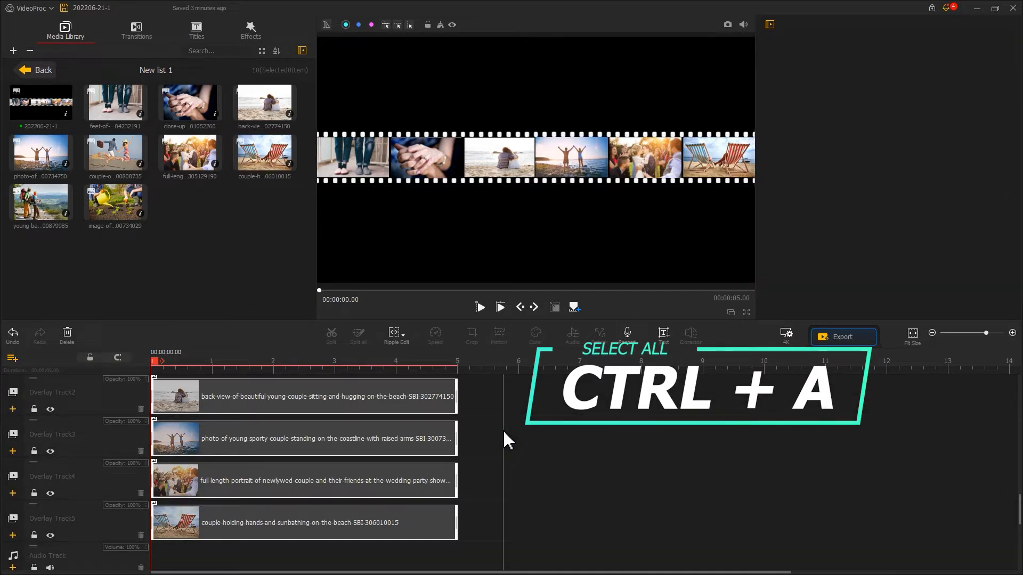
{"action": "key", "text": "delete"}
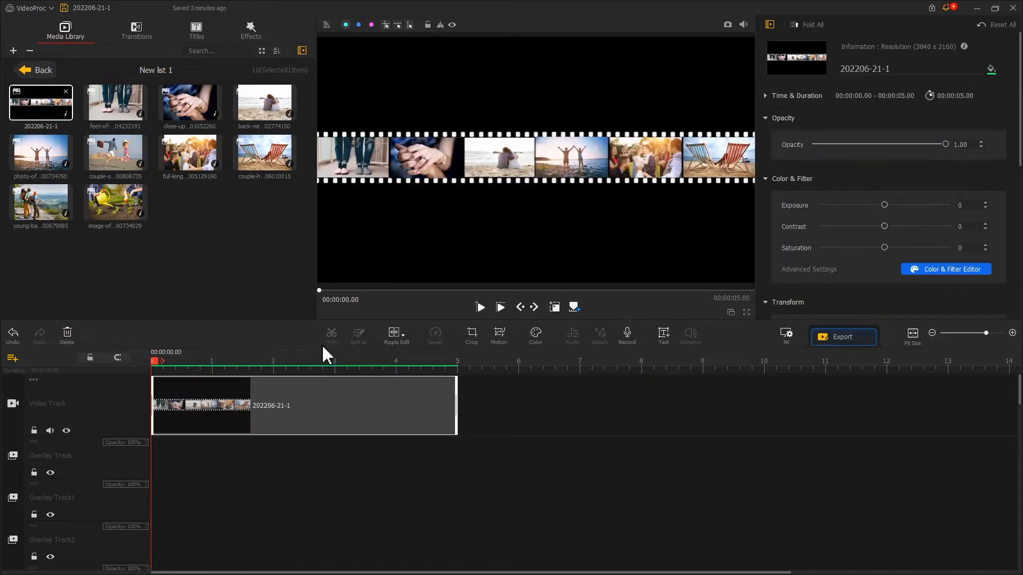
{"action": "mouse_move", "coordinate": [457, 387]}
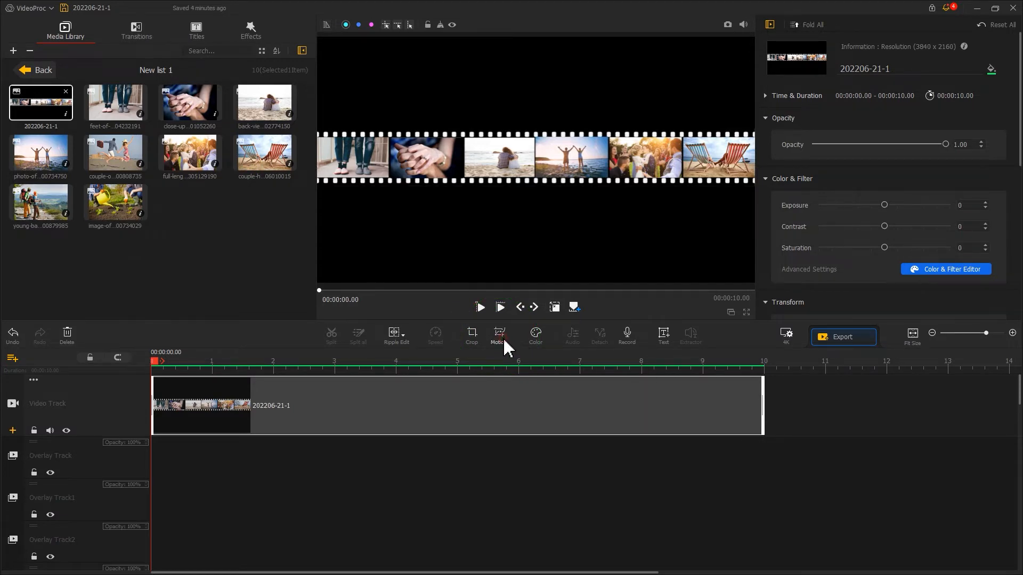
Step: Stop the motion preview of the 10-second 202206-21-1 snapshot clip
{"action": "left_click", "coordinate": [499, 334]}
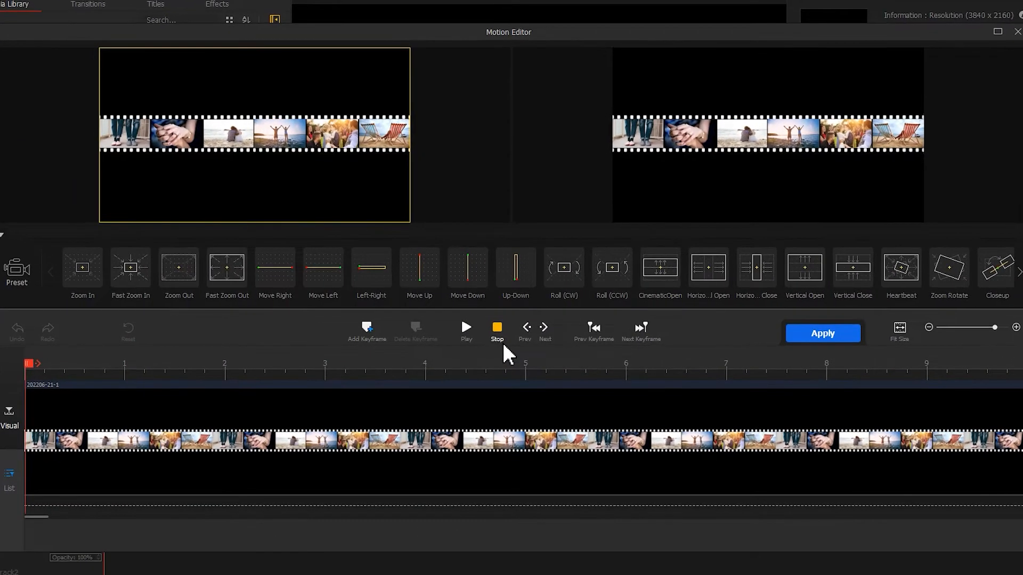
Step: Keyframe the strip at 0 s framed on its left end
{"action": "left_click", "coordinate": [496, 326]}
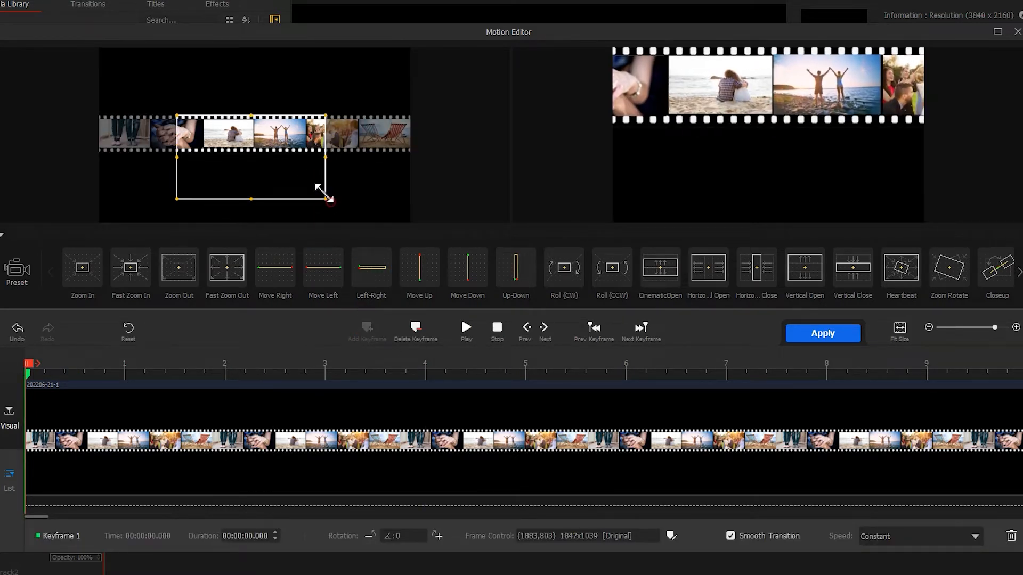
{"action": "left_click_drag", "start_coordinate": [326, 199], "coordinate": [294, 182]}
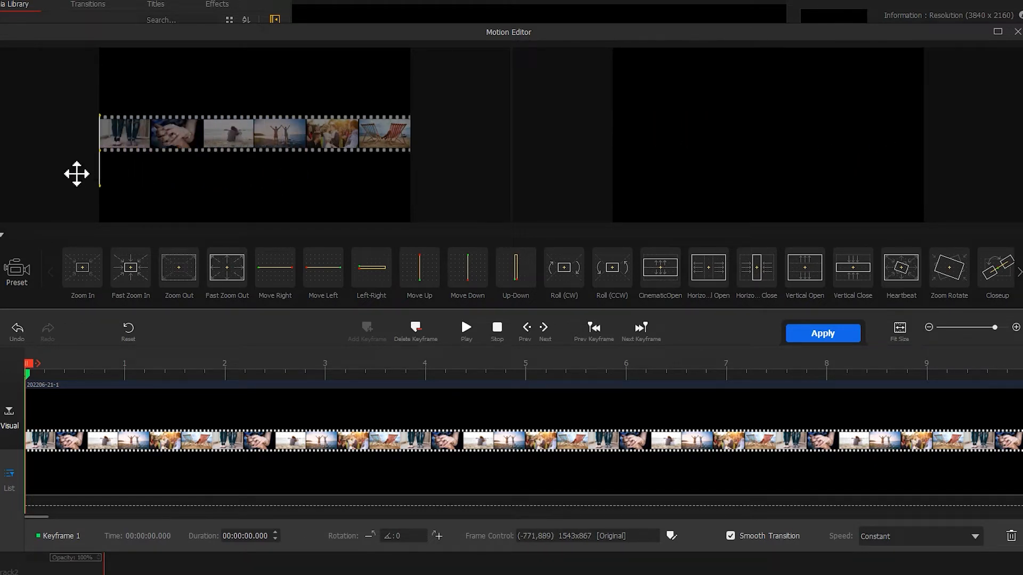
{"action": "mouse_move", "coordinate": [141, 378]}
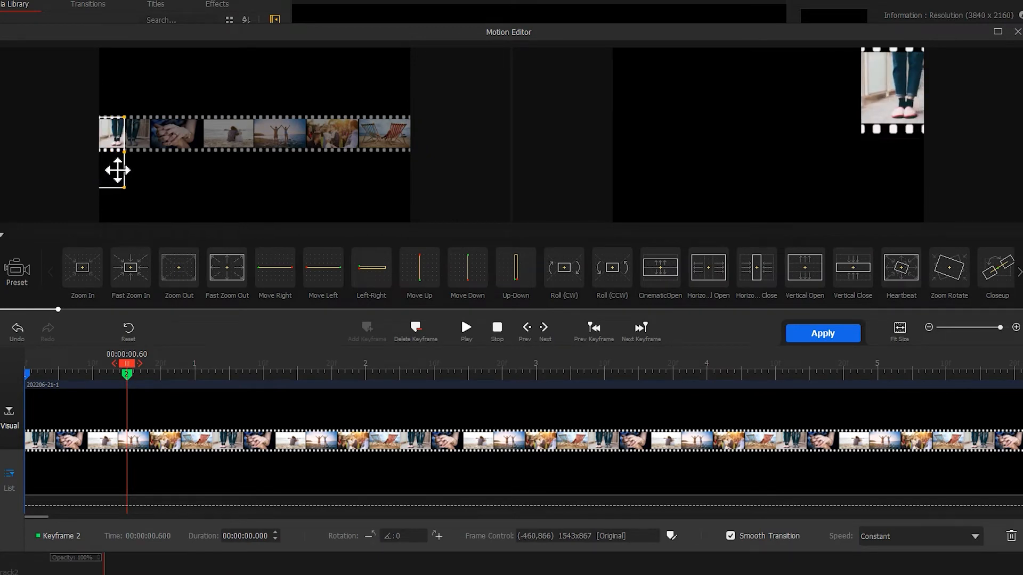
{"action": "left_click_drag", "start_coordinate": [117, 150], "coordinate": [222, 170]}
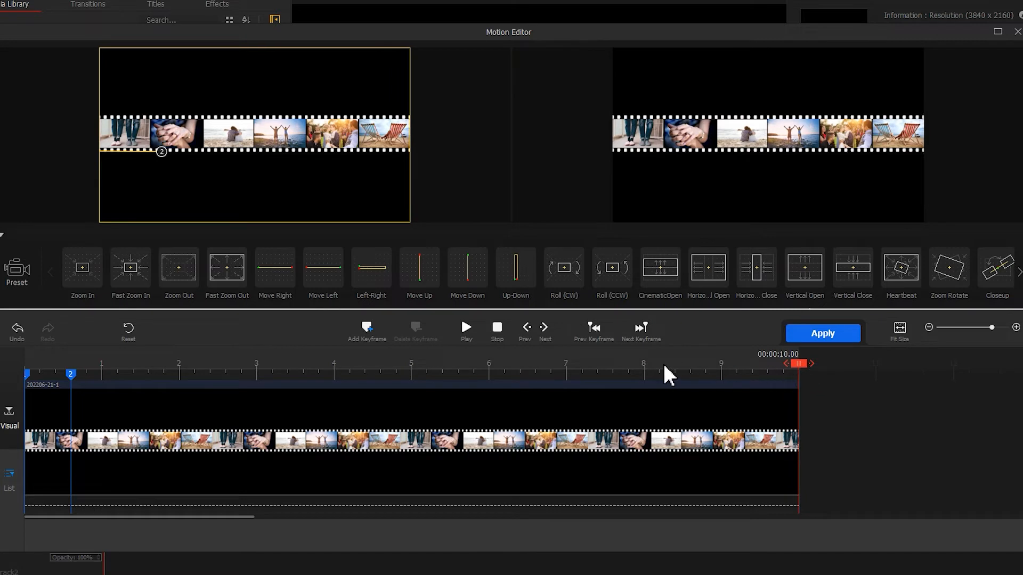
Step: Keyframe the 10 s mark framed on the strip's right end so it pans across
{"action": "left_click", "coordinate": [367, 330]}
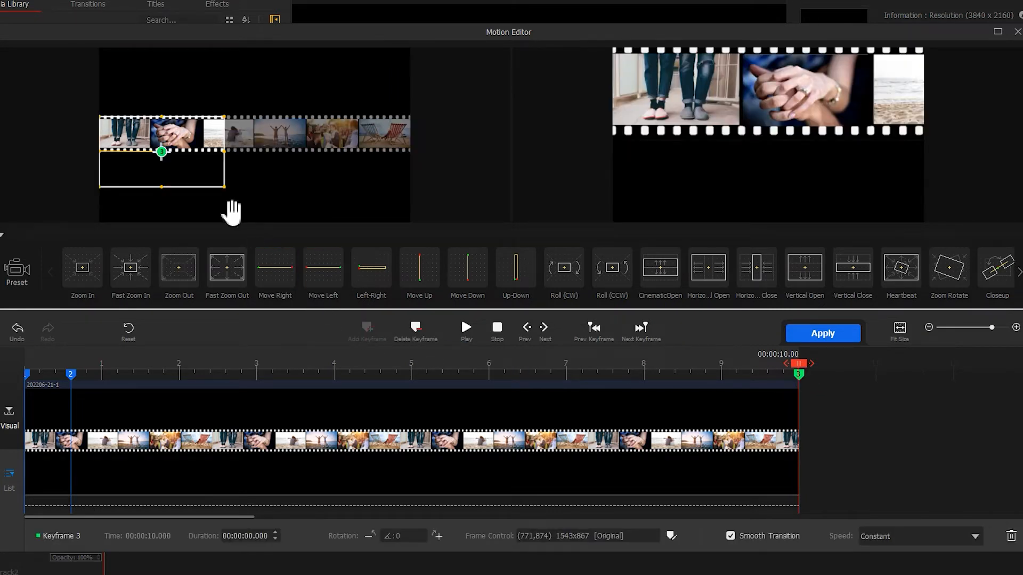
{"action": "left_click_drag", "start_coordinate": [162, 152], "coordinate": [348, 152]}
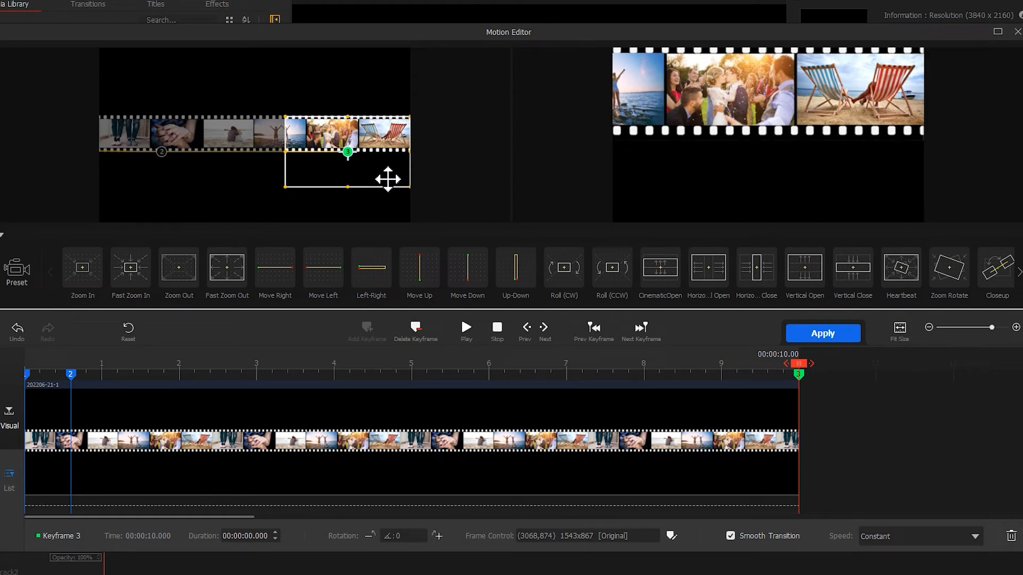
{"action": "mouse_move", "coordinate": [391, 190]}
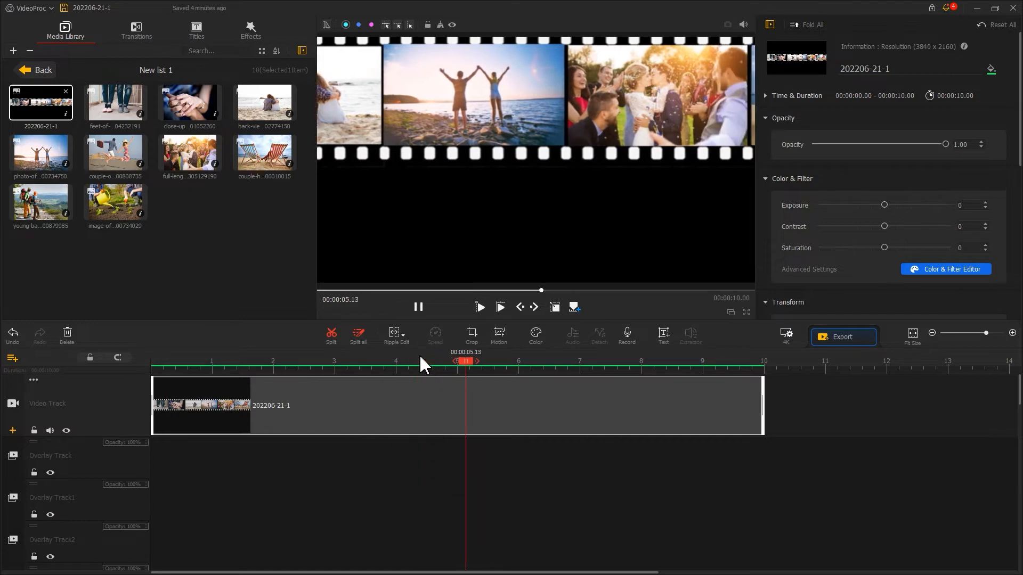
{"action": "left_click", "coordinate": [497, 334]}
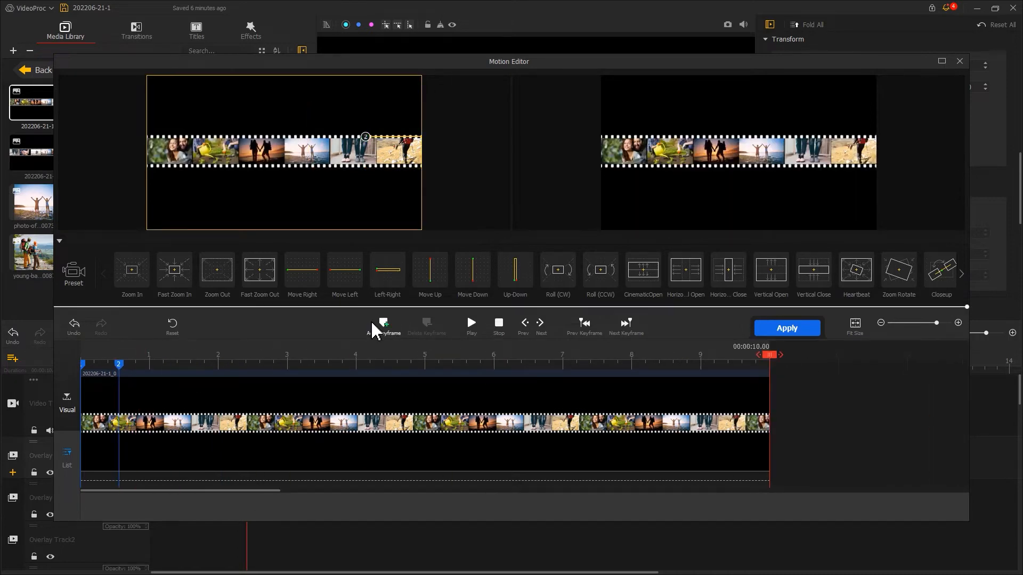
Step: Give the second strip an ending keyframe at its left end, apply it and play both rolling strips
{"action": "left_click", "coordinate": [383, 323]}
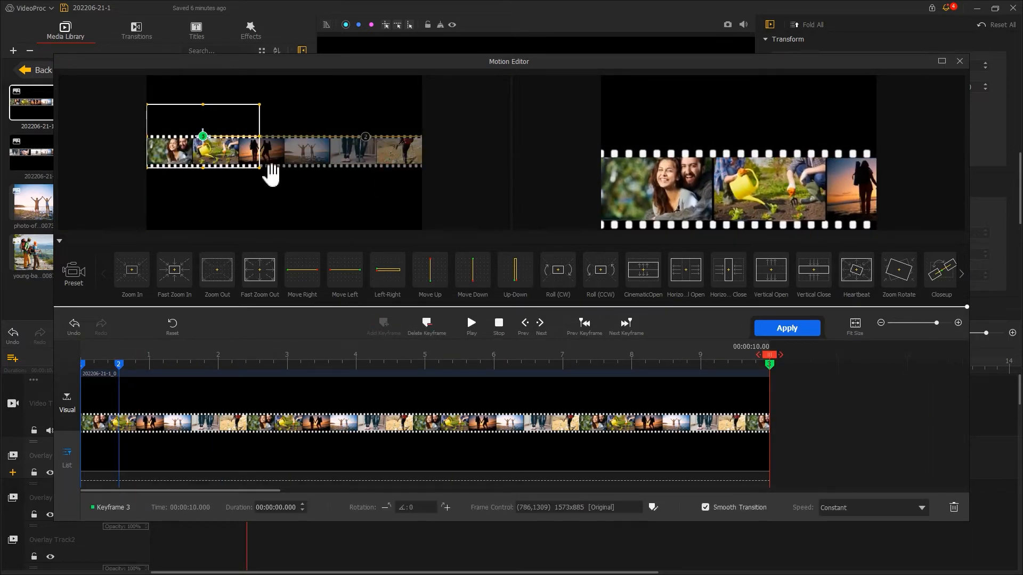
{"action": "left_click", "coordinate": [959, 61]}
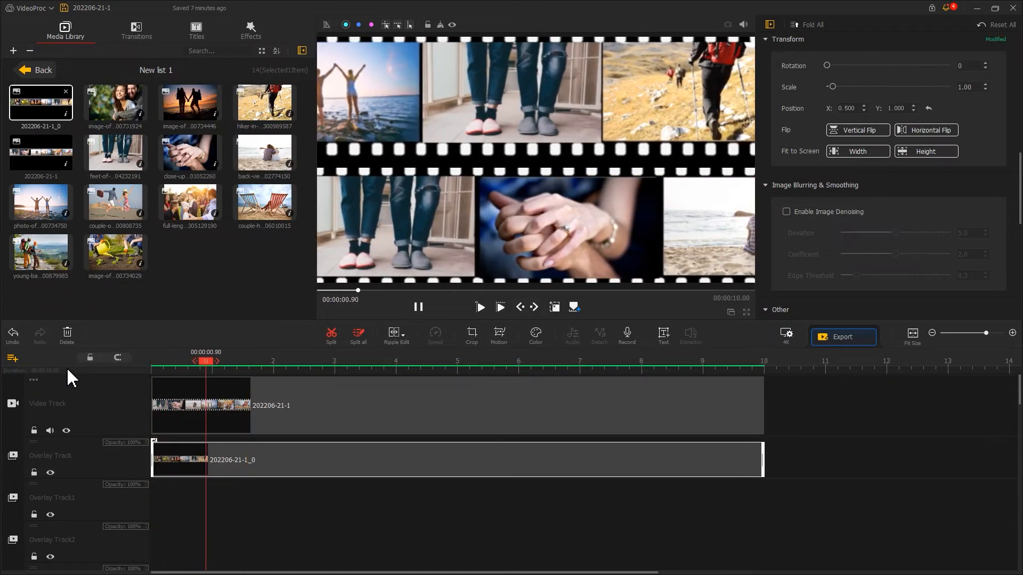
{"action": "left_click", "coordinate": [417, 307]}
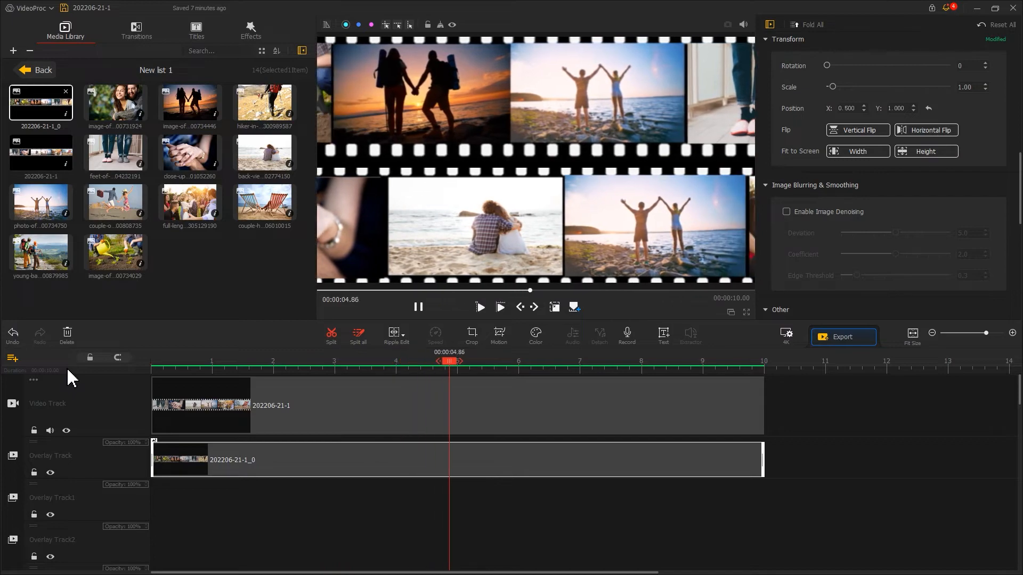
{"action": "left_click", "coordinate": [34, 70]}
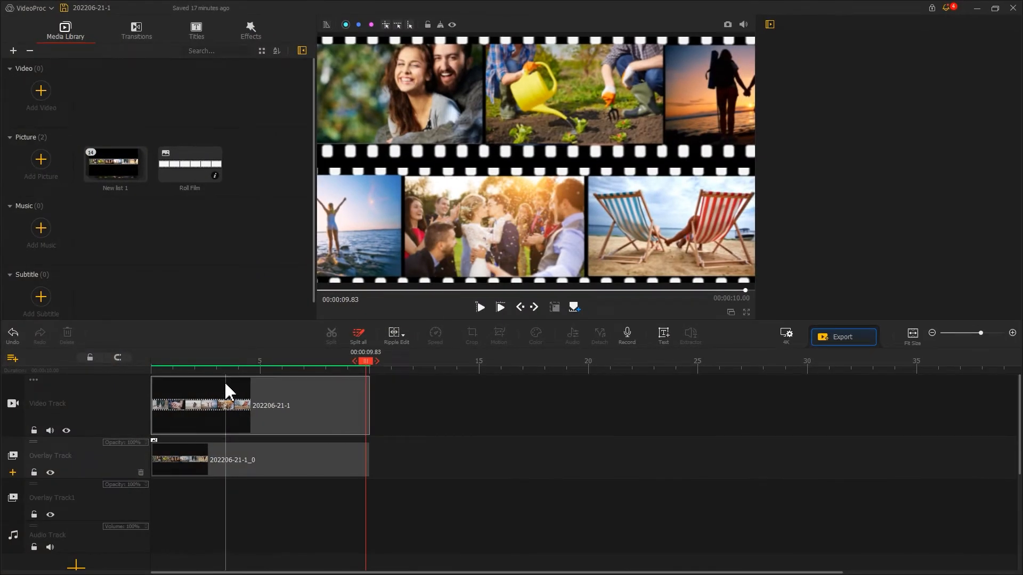
Step: Move the 202206-21-1 strip clip from the video track onto an overlay track
{"action": "left_click", "coordinate": [200, 460]}
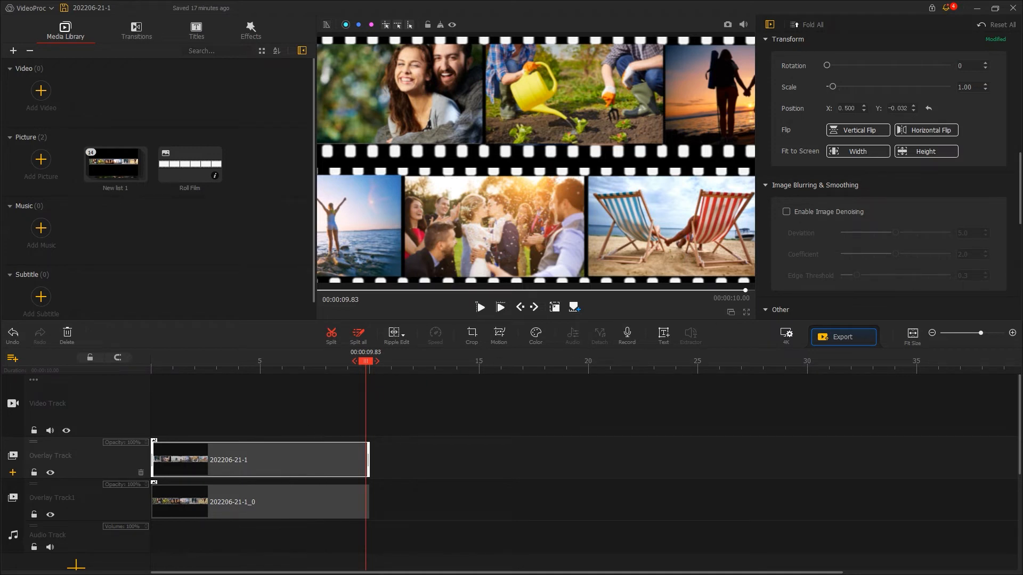
{"action": "mouse_move", "coordinate": [225, 246]}
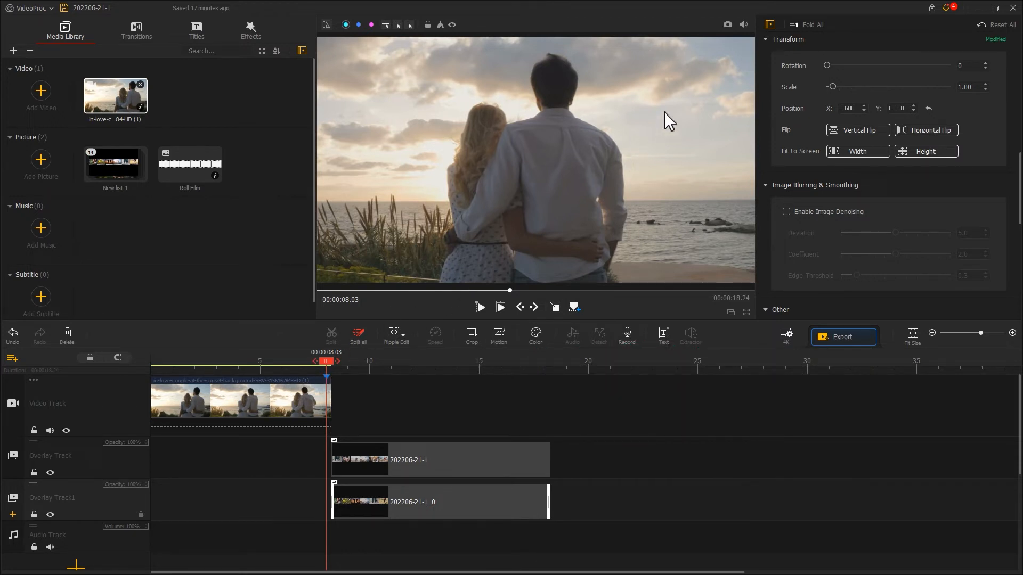
Step: Import the sunset couple video onto the Video Track and shift both film strip overlays later
{"action": "left_click", "coordinate": [726, 24]}
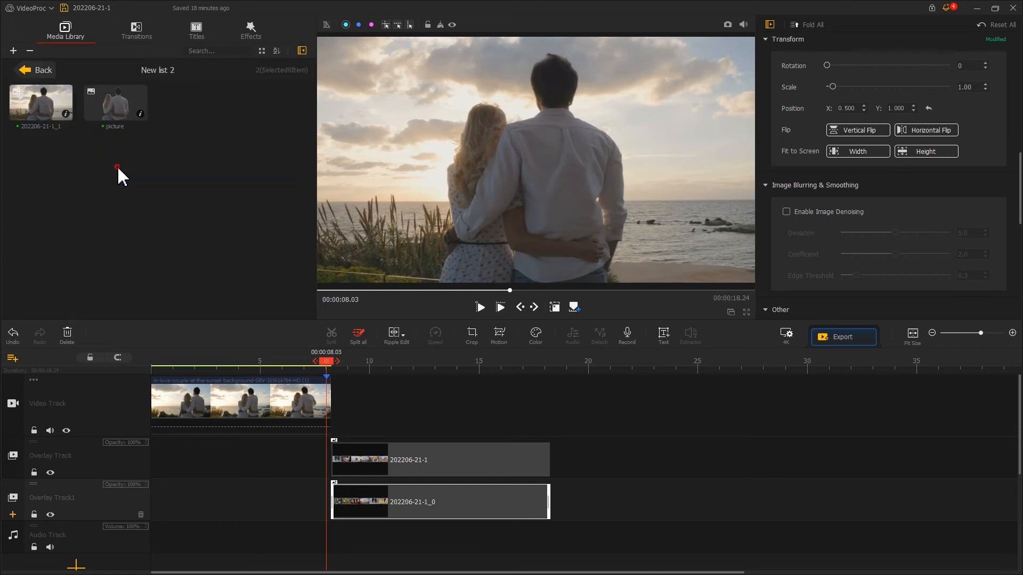
{"action": "mouse_move", "coordinate": [78, 414]}
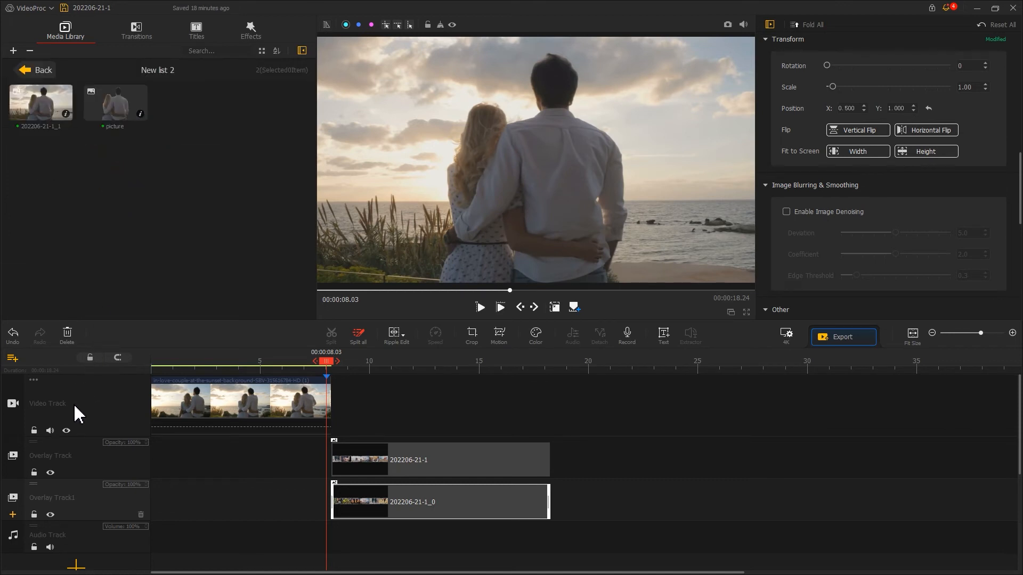